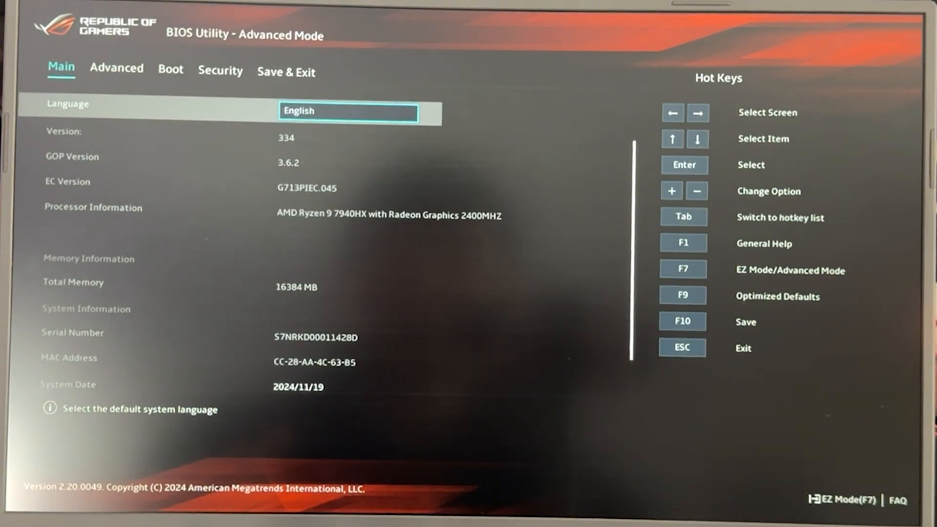
# Move down the Advanced page past Display Mode to the AMD Overclocking entry.
pyautogui.click(116, 70)
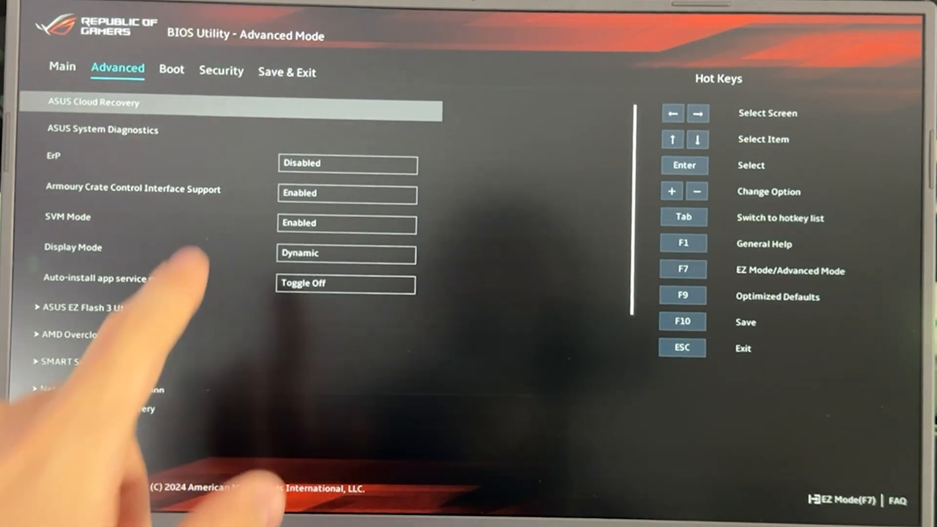
pyautogui.click(346, 253)
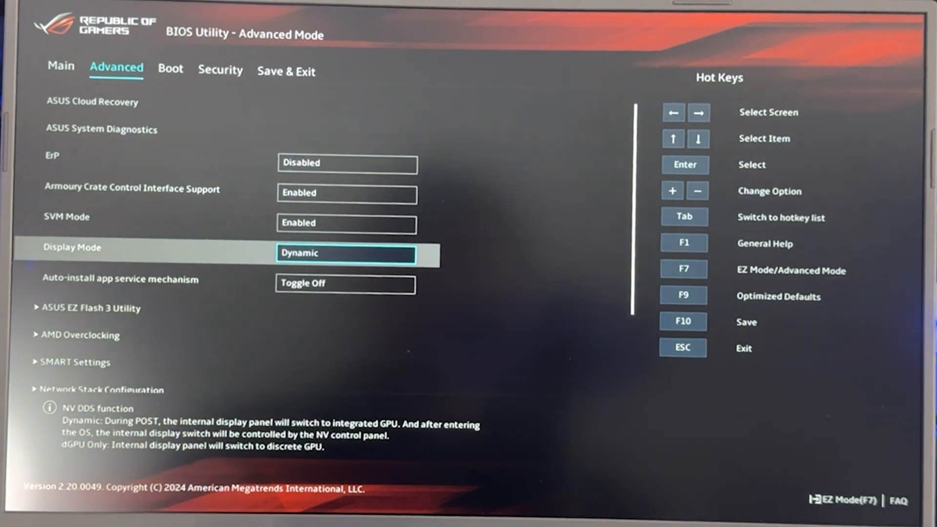
pyautogui.click(346, 252)
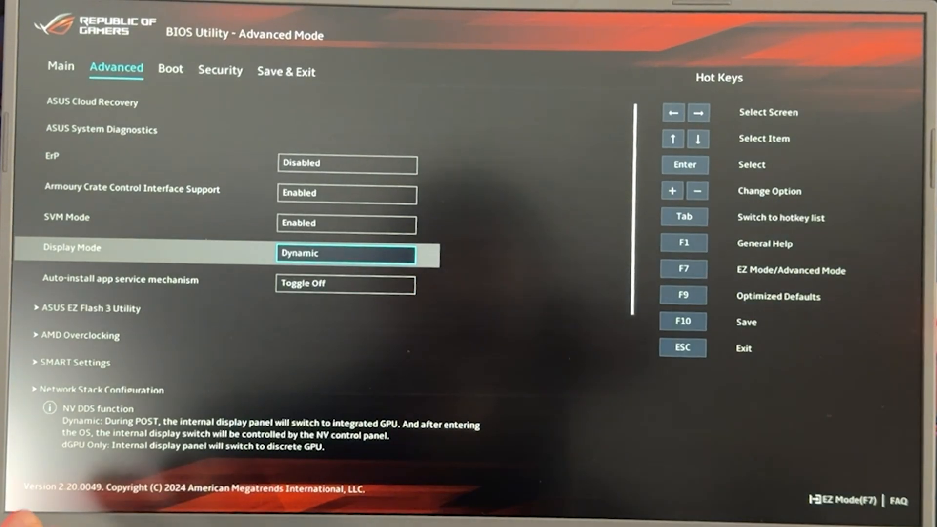
pyautogui.press('Down')
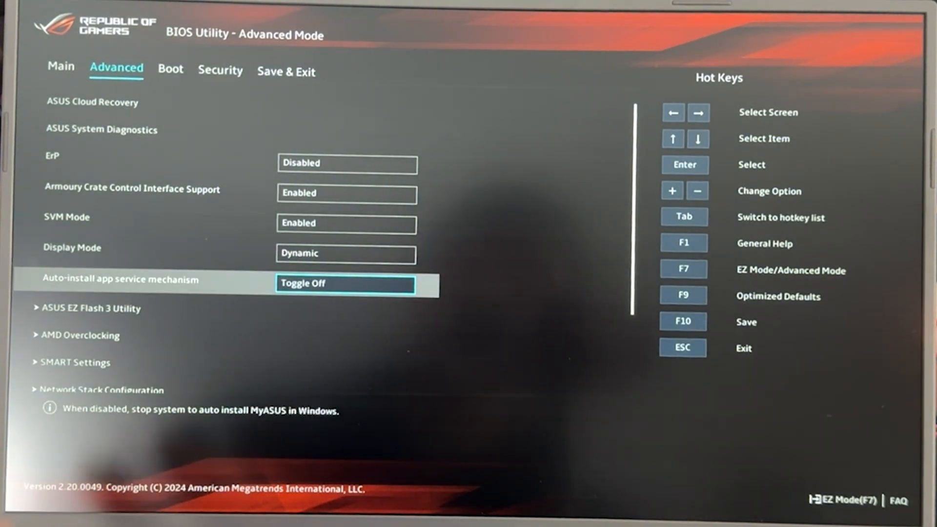
pyautogui.press('down')
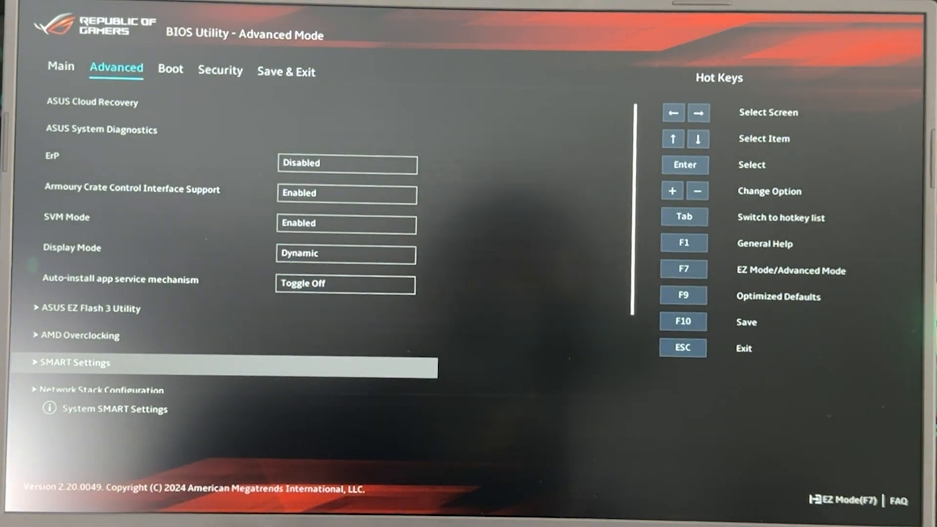
pyautogui.press('Down')
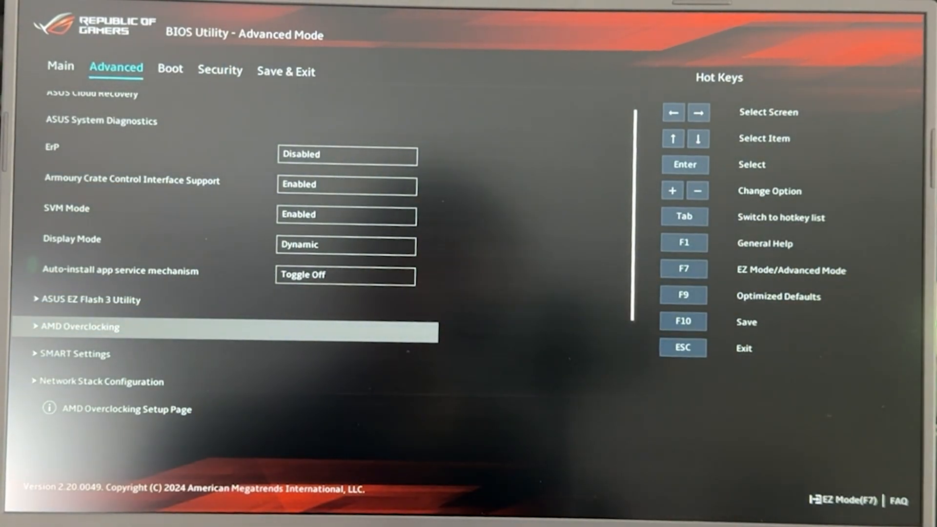
# Enter AMD Overclocking and accept the risk warning to reach Precision Boost Overdrive.
pyautogui.click(81, 327)
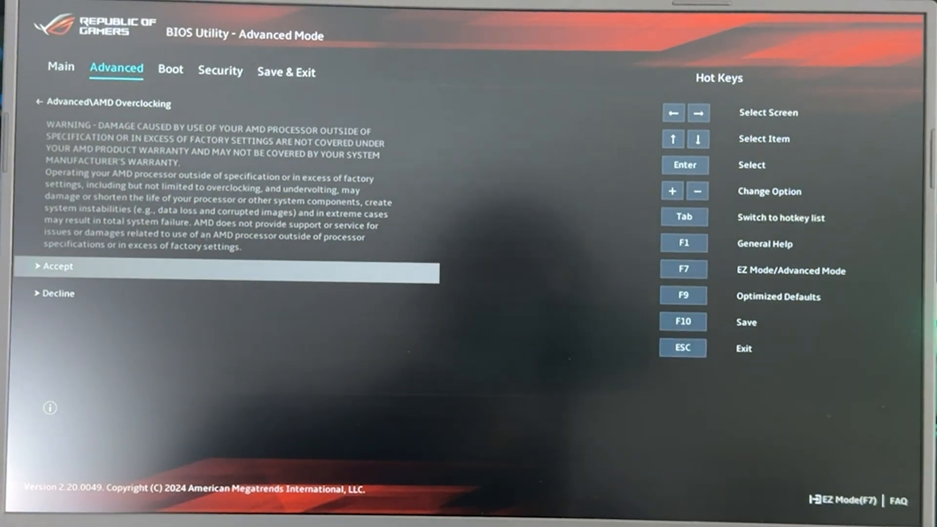
pyautogui.click(59, 266)
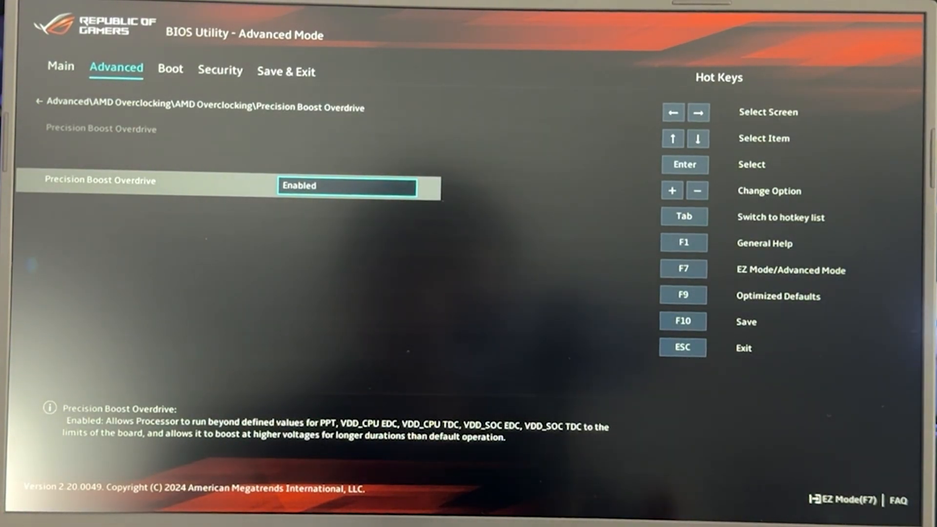
# Set Precision Boost Overdrive to Advanced and enter the Curve Optimizer page.
pyautogui.click(345, 186)
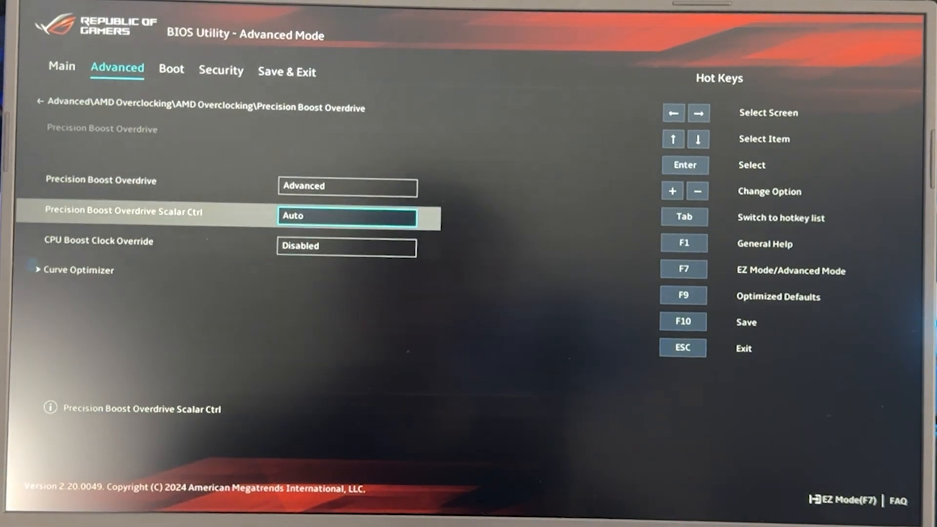
pyautogui.press('Down')
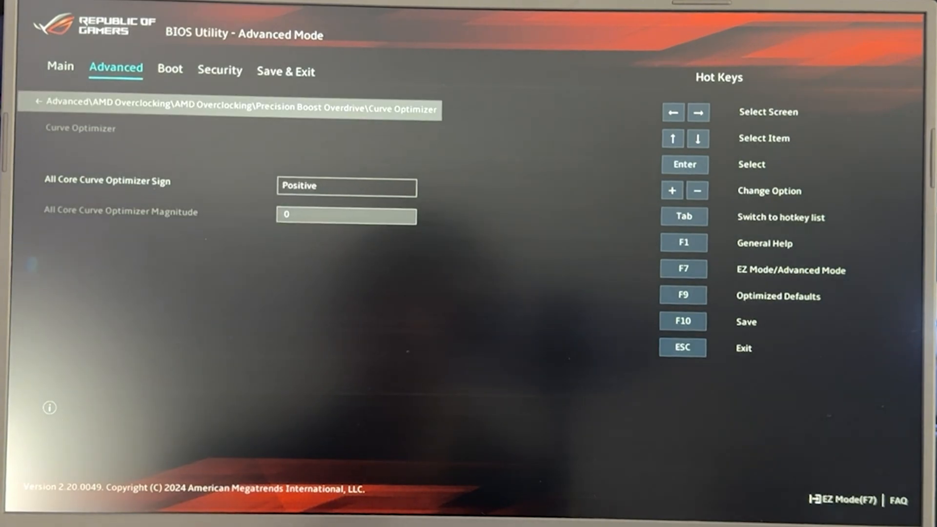
# Set All Core Curve Optimizer Sign to Negative with magnitude 20, then return to Precision Boost Overdrive.
pyautogui.click(345, 186)
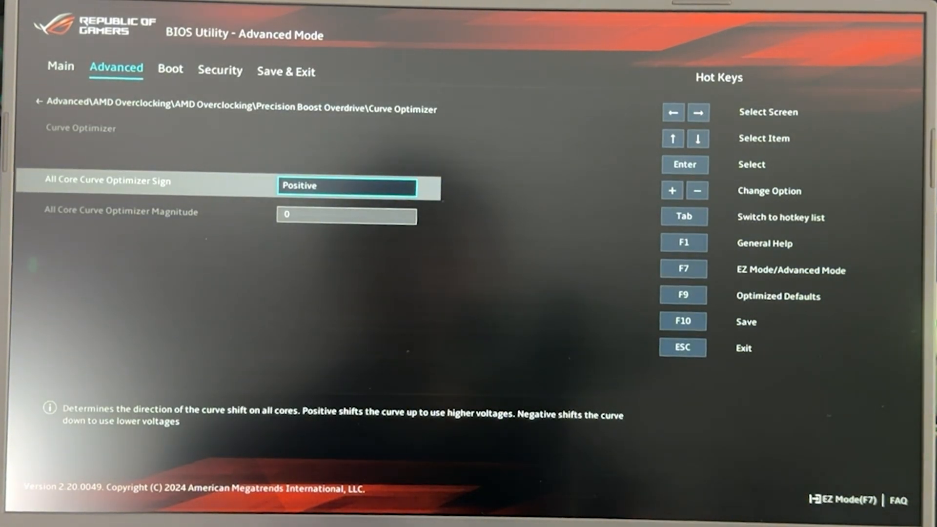
pyautogui.press('Escape')
pyautogui.write('15')
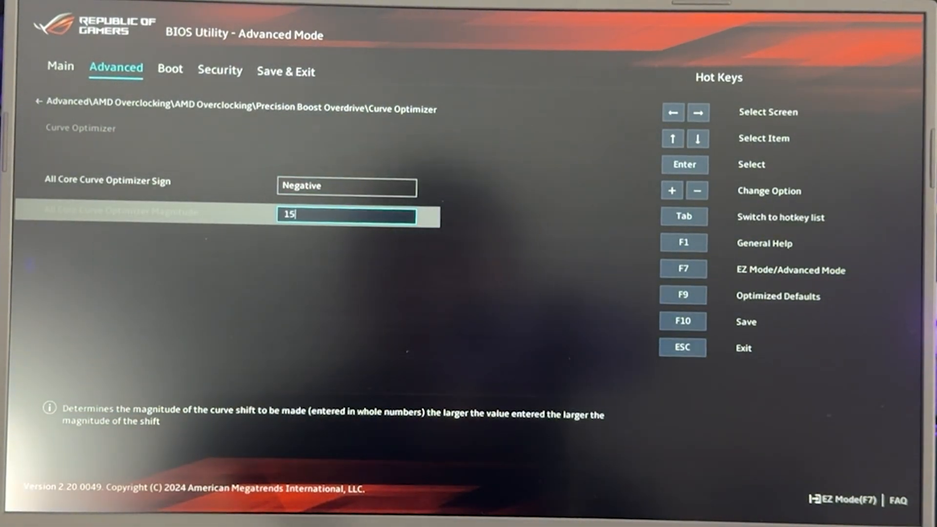
pyautogui.write('20')
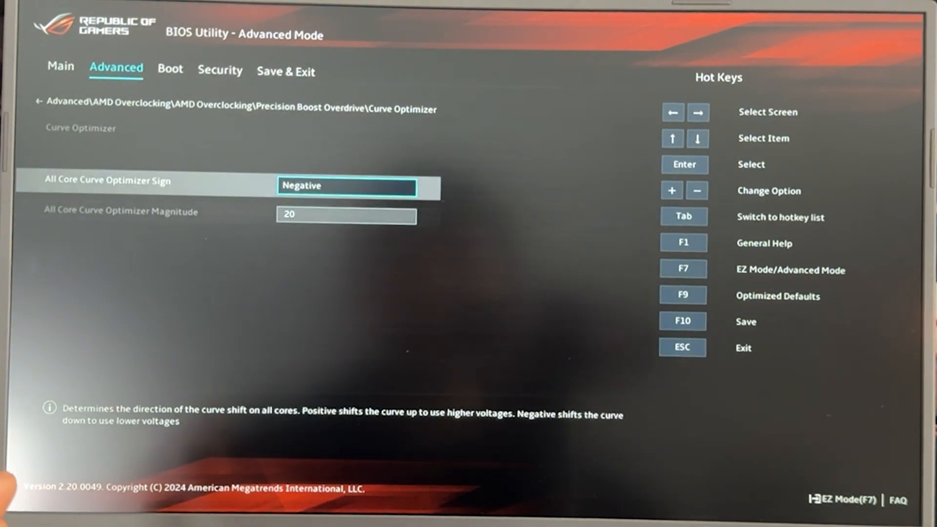
pyautogui.press('Down')
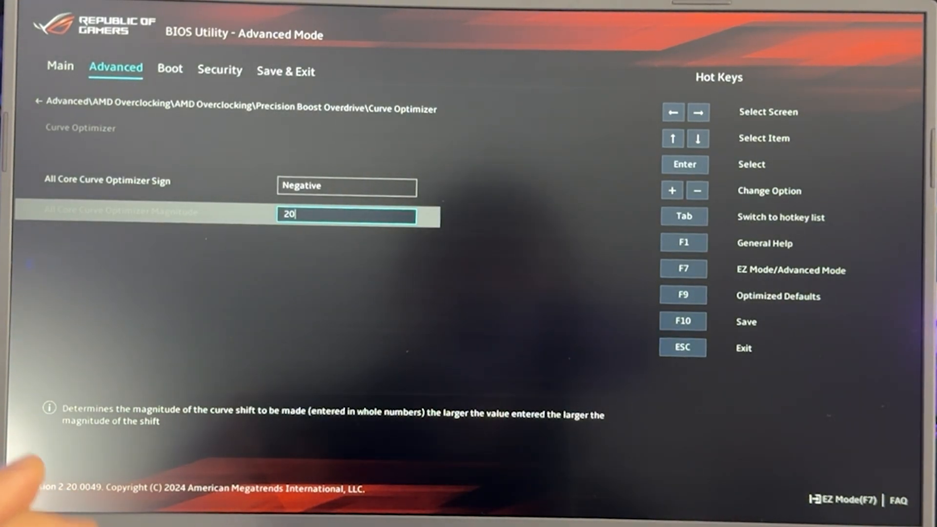
pyautogui.write('10')
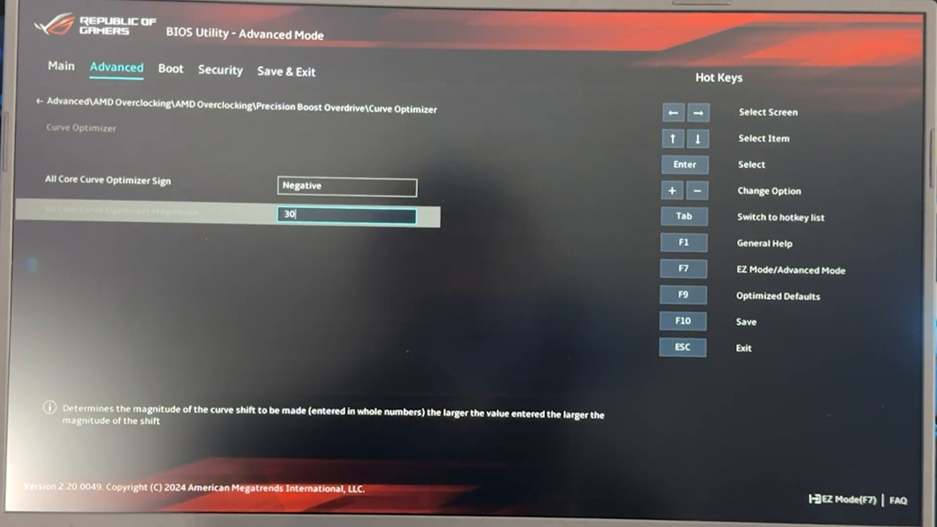
pyautogui.write('2')
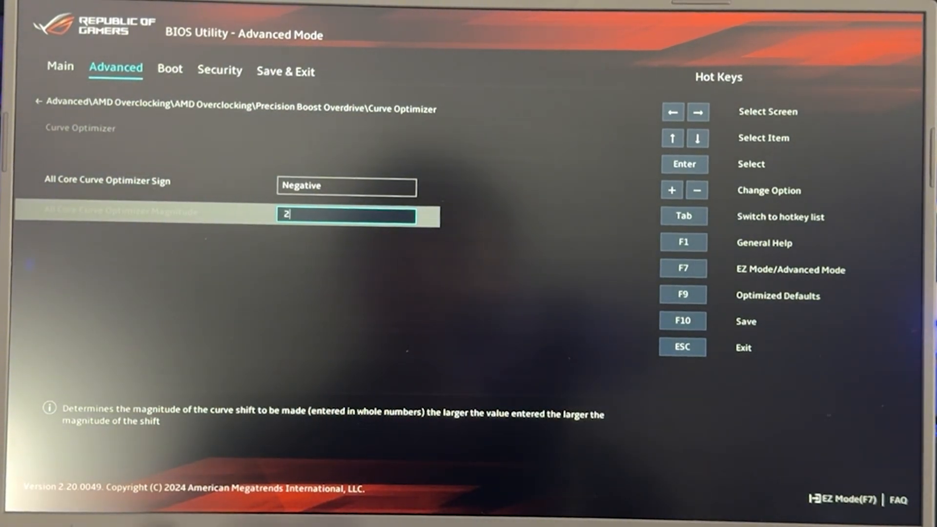
pyautogui.write('0')
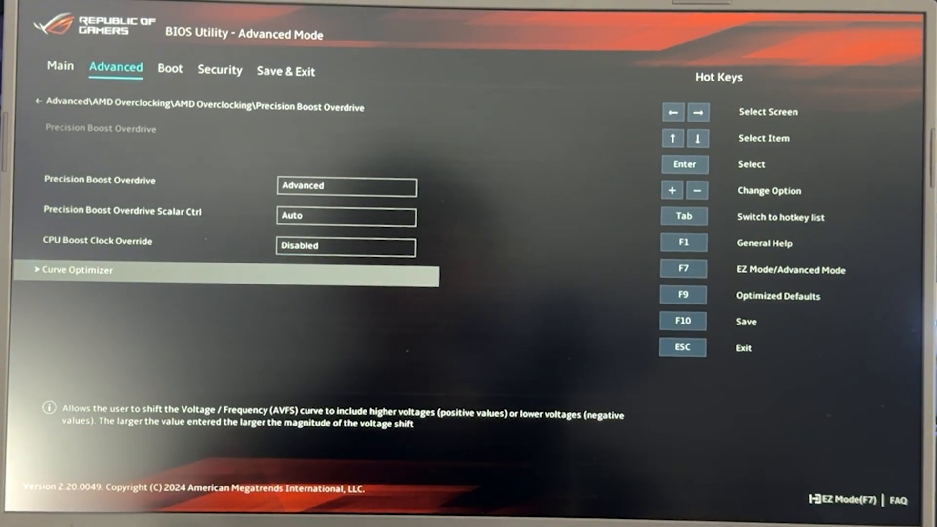
# Change Precision Boost Overdrive Scalar Ctrl from Auto to Manual, leaving CPU Boost Clock Override Disabled.
pyautogui.click(76, 270)
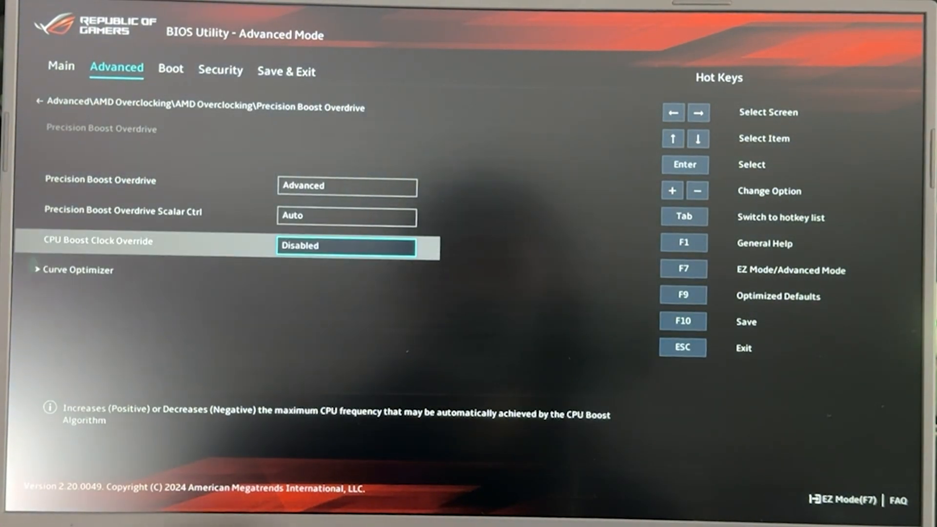
pyautogui.press('up')
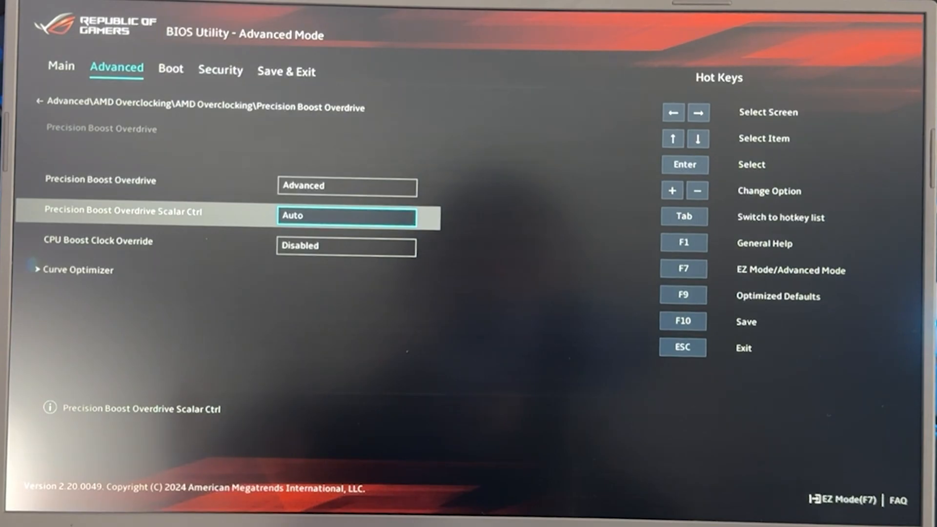
pyautogui.press('Down')
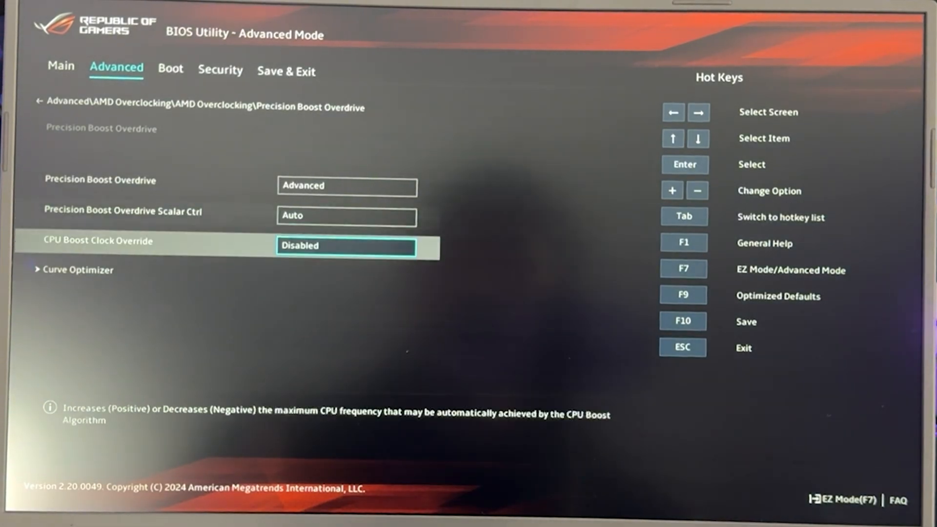
pyautogui.press('Up')
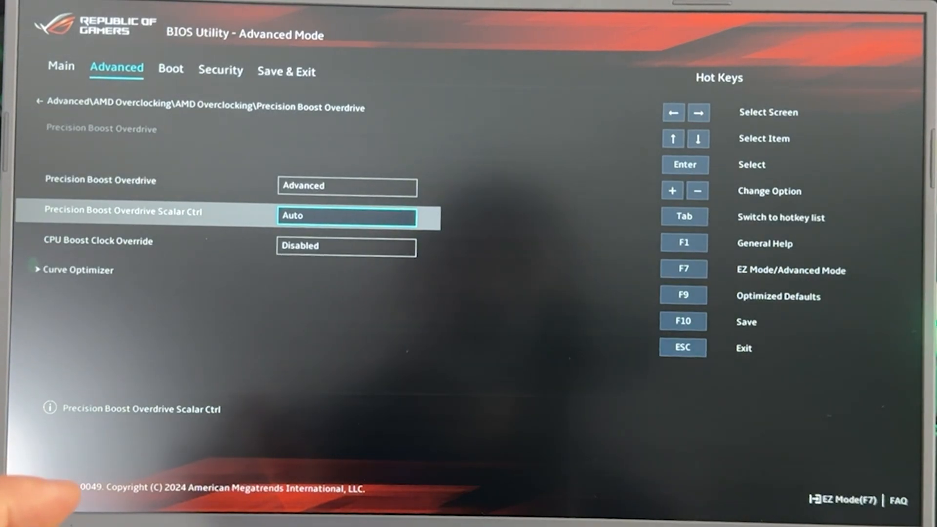
pyautogui.click(346, 216)
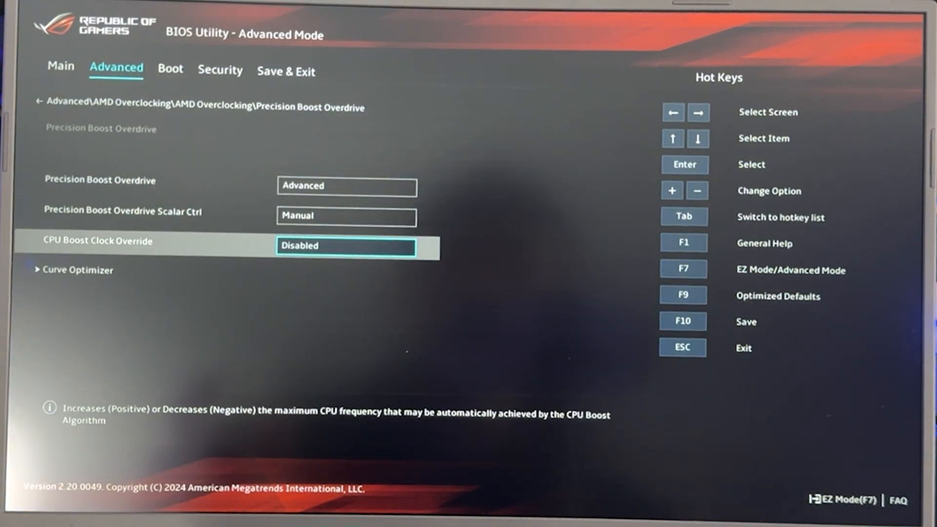
pyautogui.press('up')
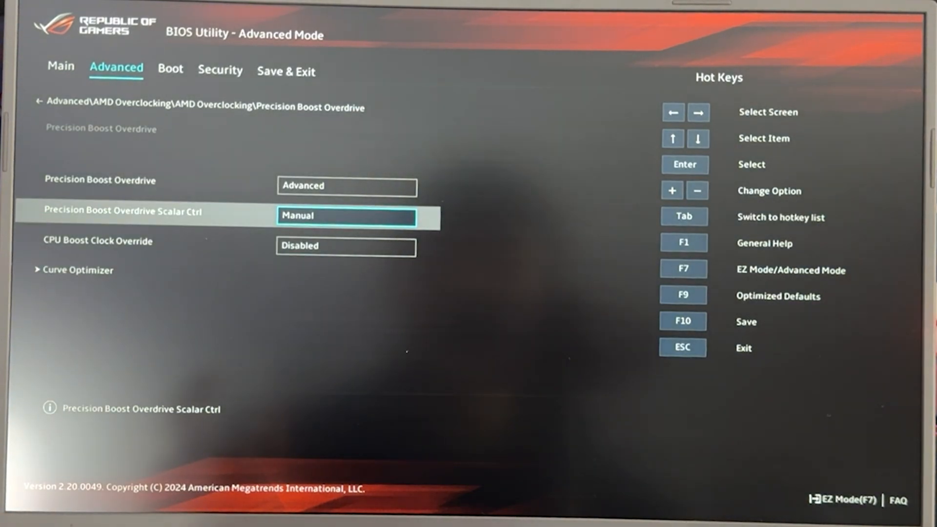
pyautogui.click(346, 216)
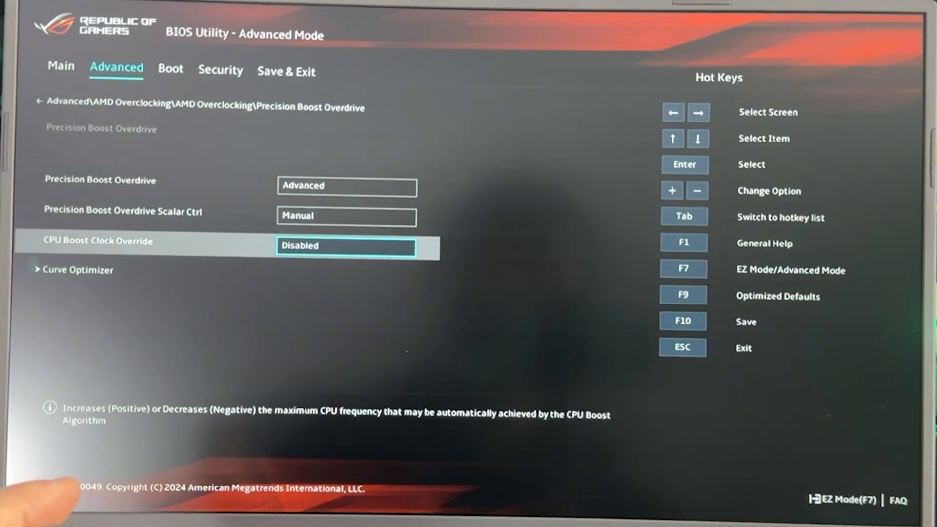
pyautogui.press('Up')
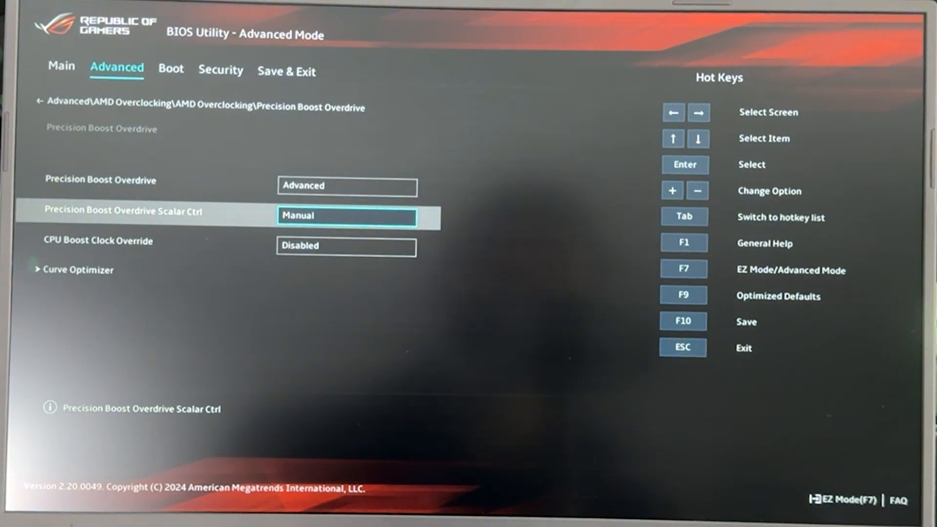
pyautogui.press('Down')
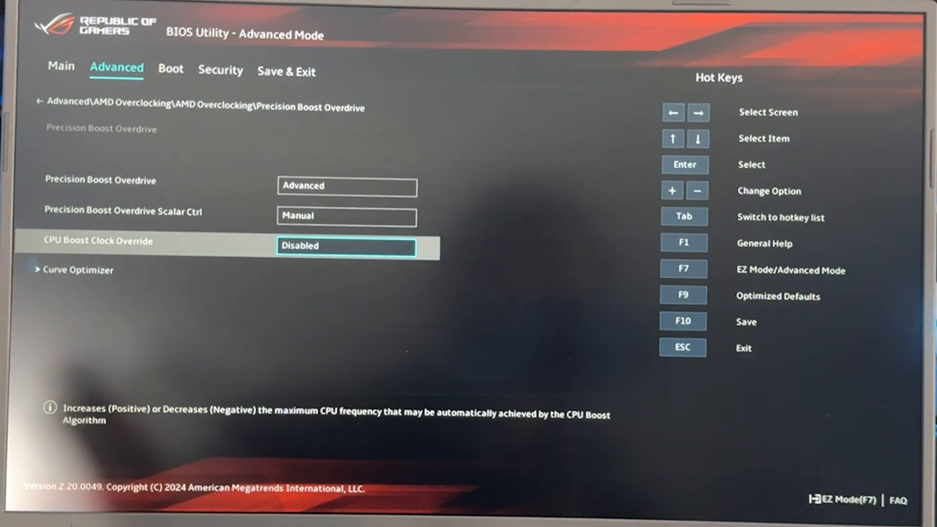